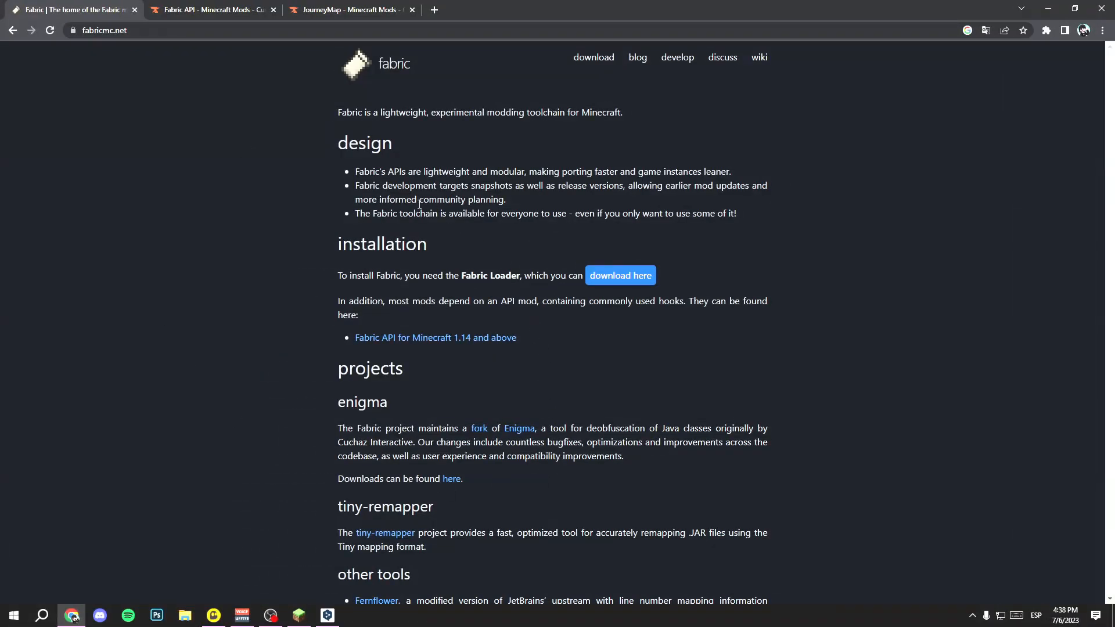
# Download the Fabric installer 0.11.2 universal jar from fabricmc.net.
pyautogui.click(212, 9)
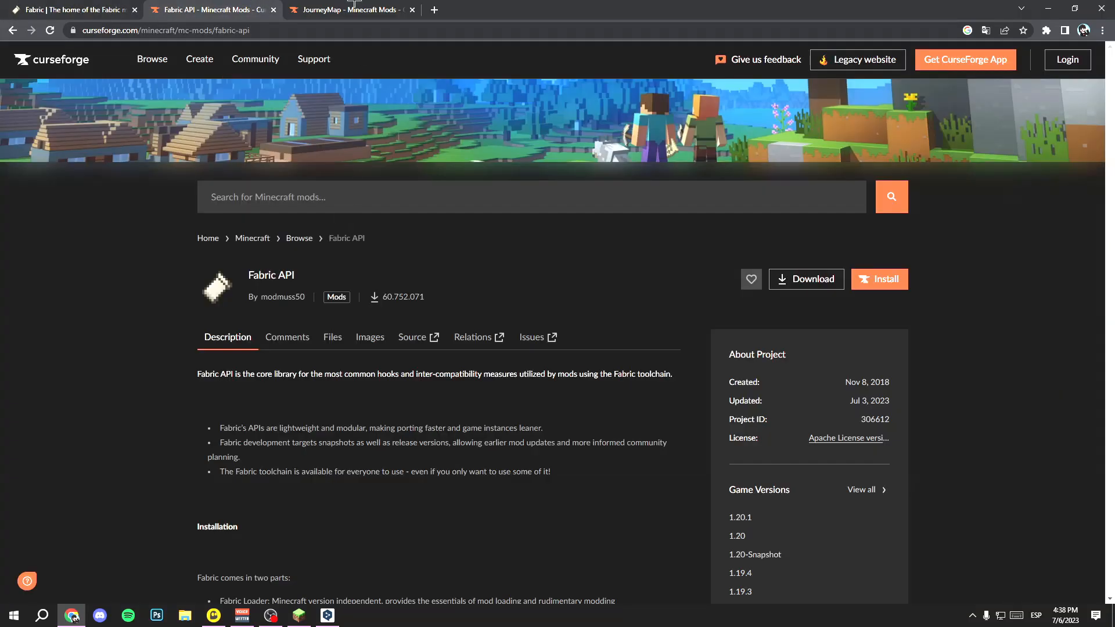
pyautogui.click(71, 9)
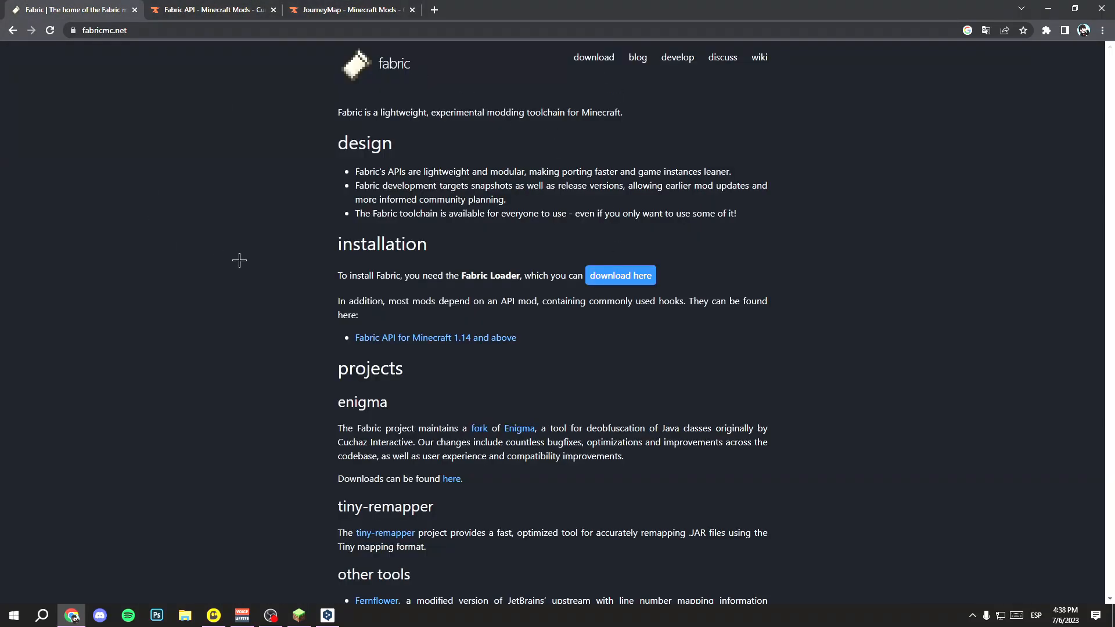
pyautogui.moveTo(583, 100)
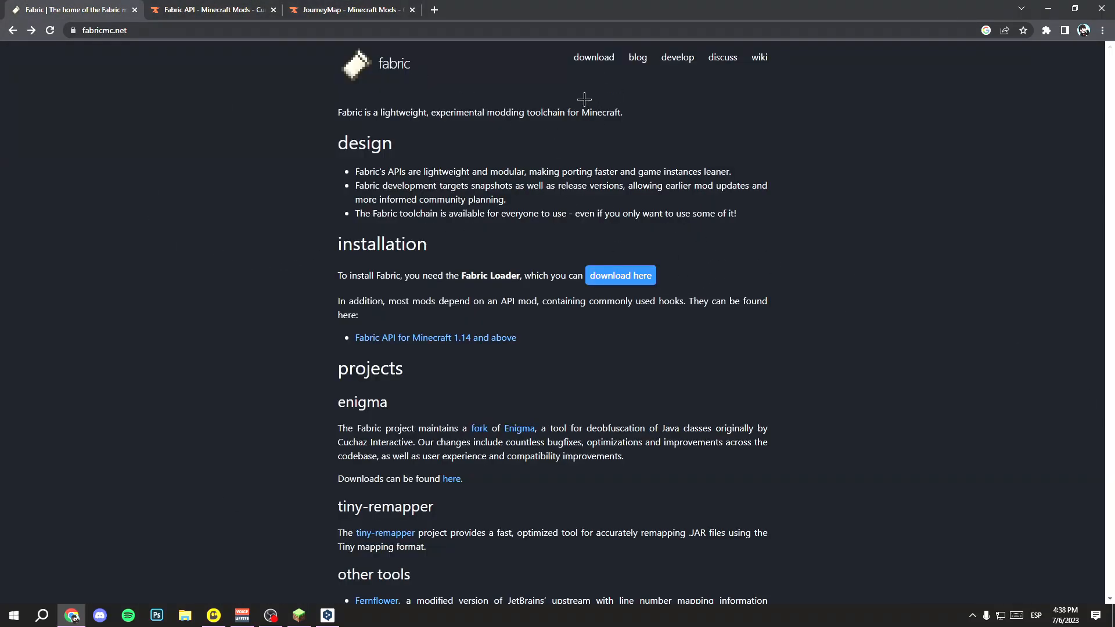
pyautogui.click(619, 276)
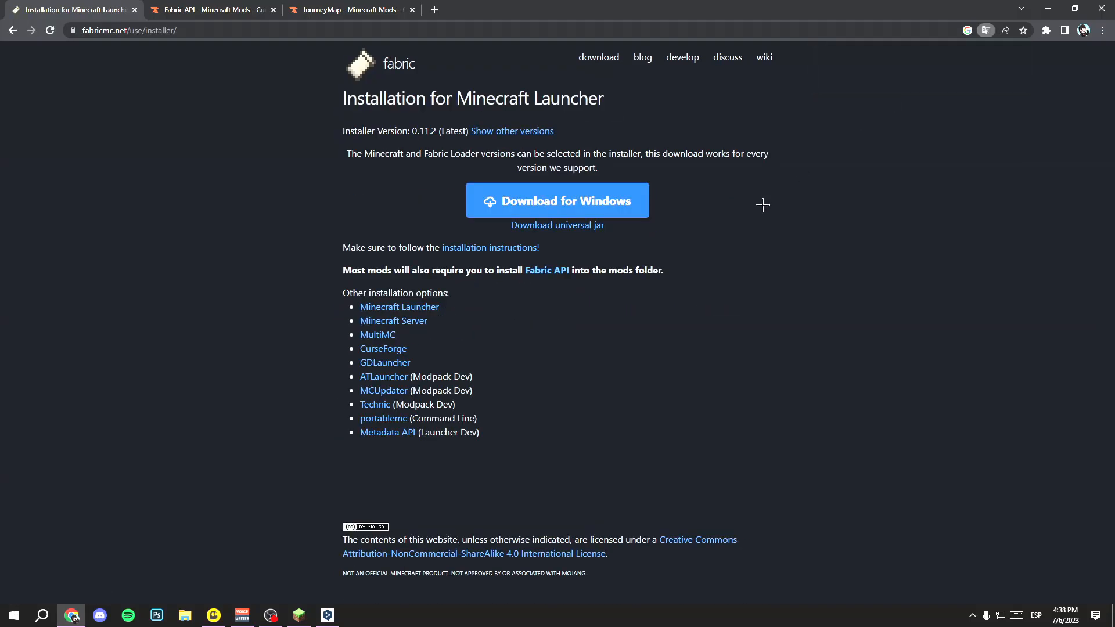
pyautogui.moveTo(557, 224)
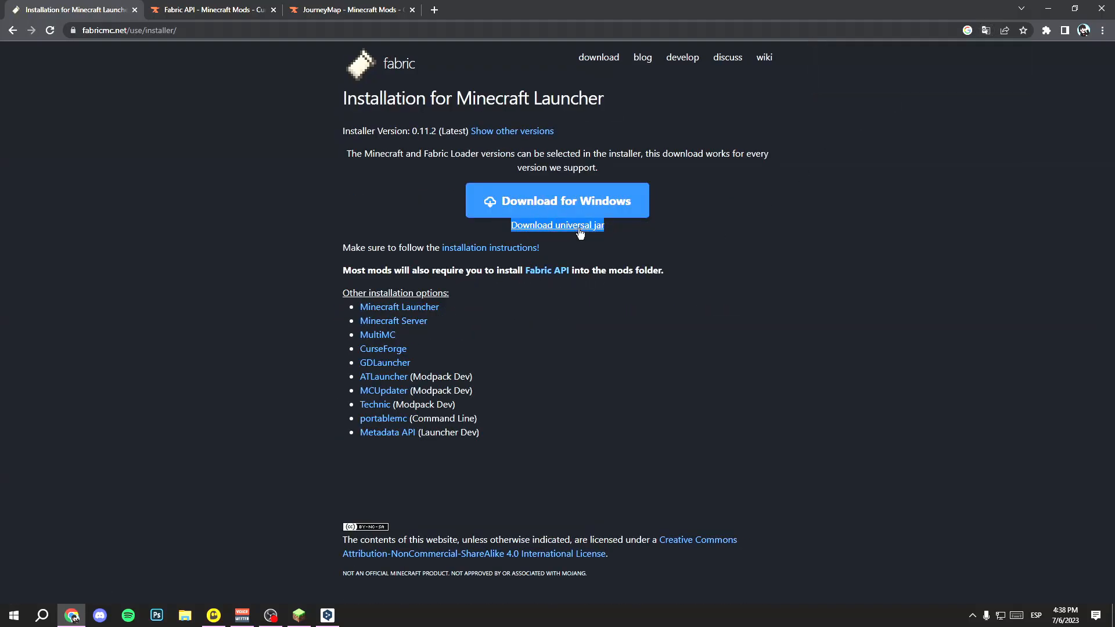
pyautogui.click(556, 225)
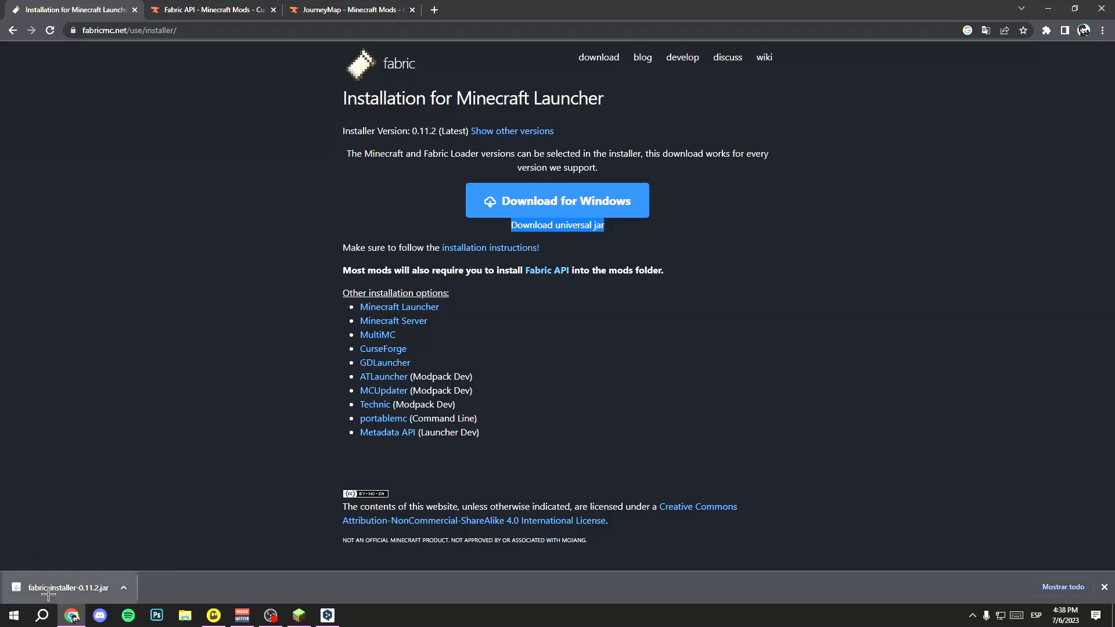
# Install Fabric Loader 0.14.21 for Minecraft 1.20.1 with a profile, then close the installer.
pyautogui.click(66, 587)
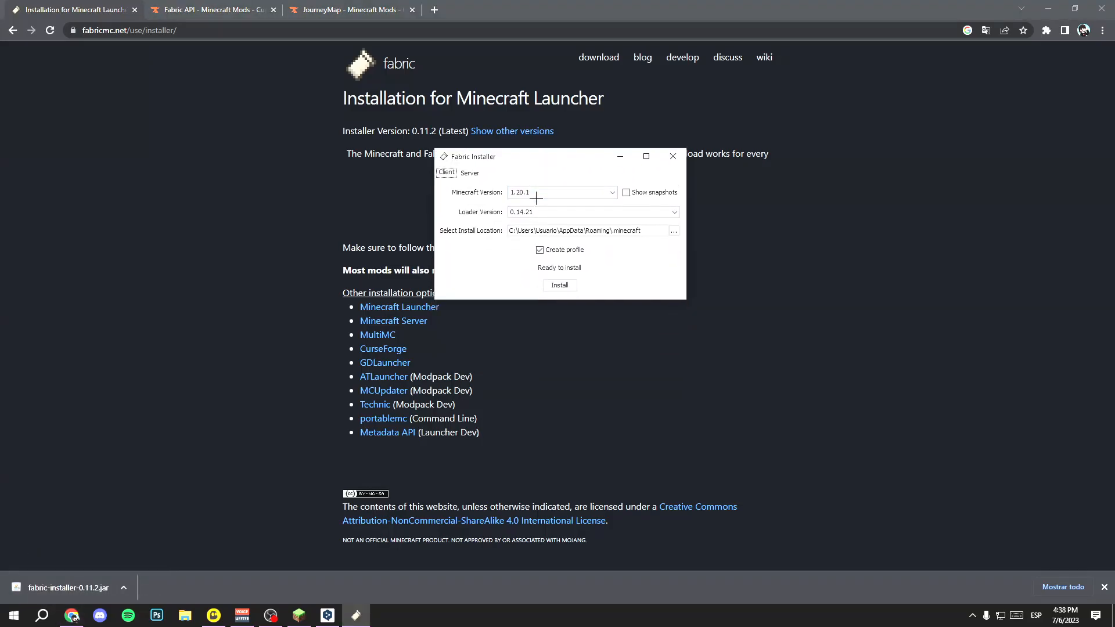
pyautogui.click(609, 193)
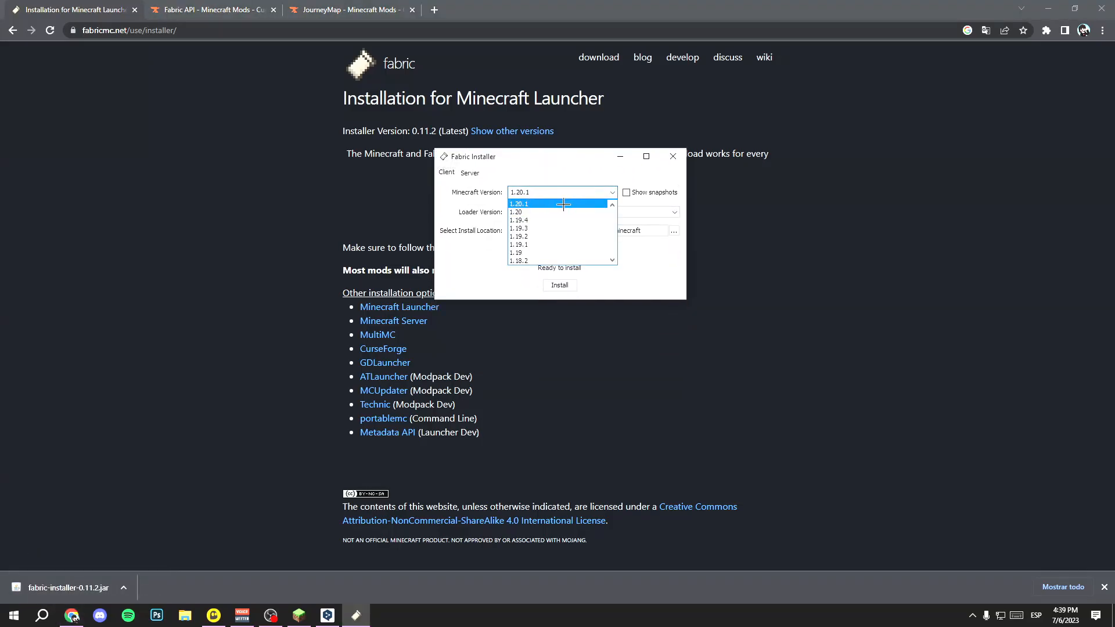
pyautogui.click(519, 203)
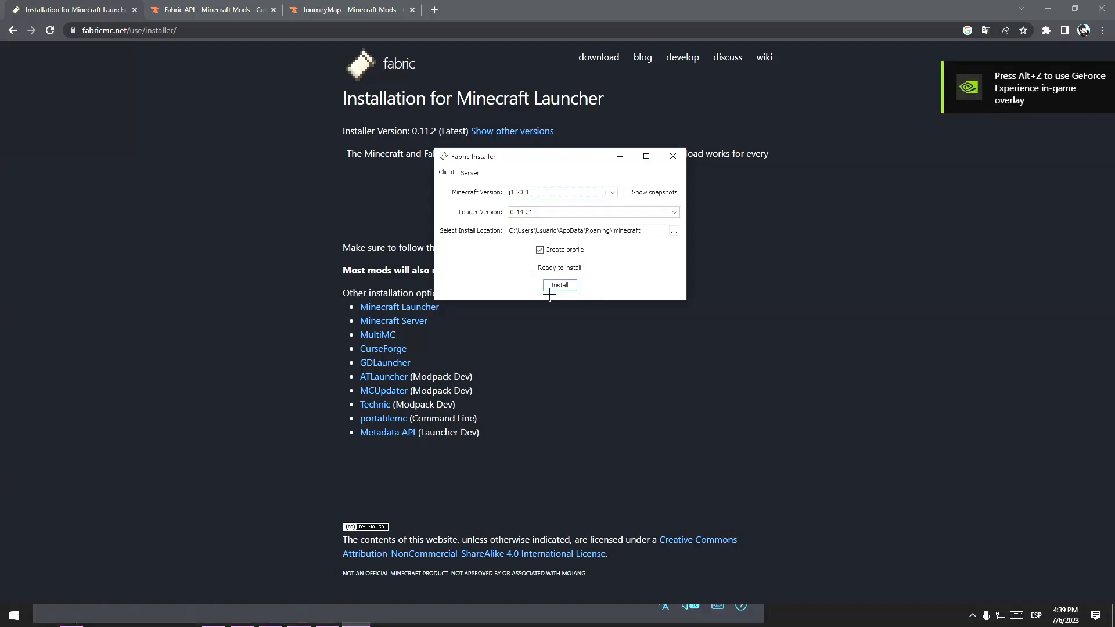
pyautogui.click(560, 285)
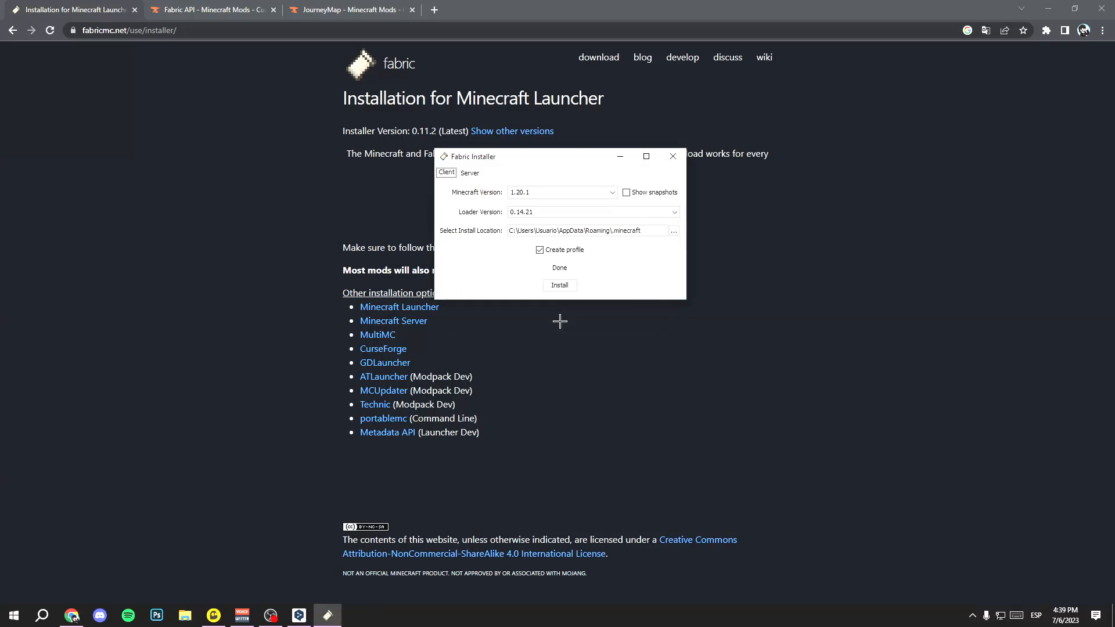
pyautogui.click(212, 9)
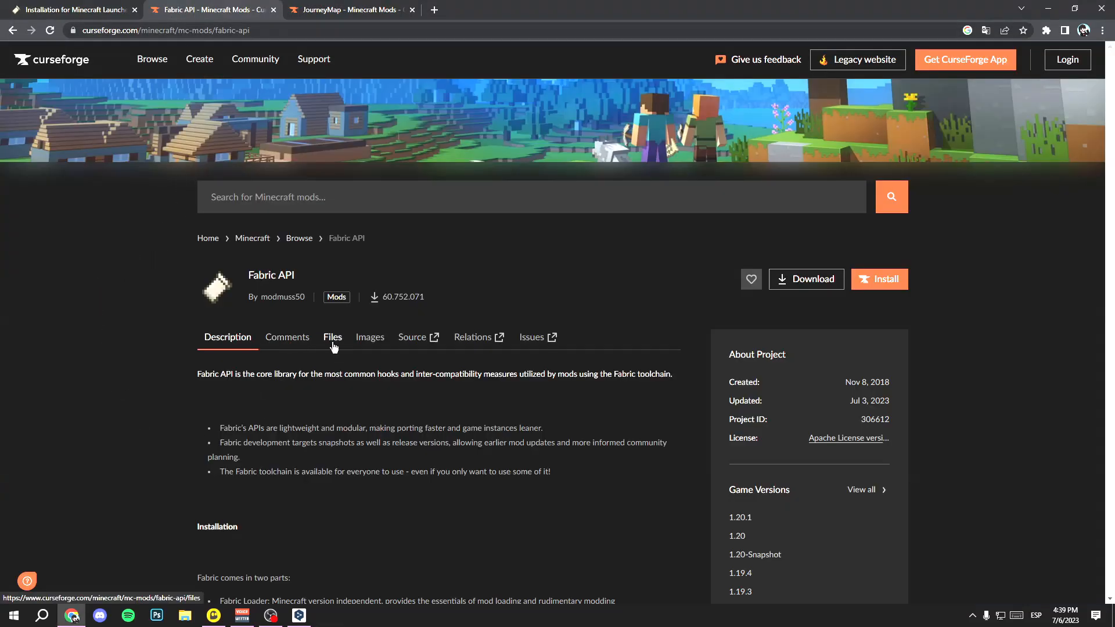
# Download Fabric API 0.85.0+1.20.1 from the CurseForge Files tab.
pyautogui.click(332, 336)
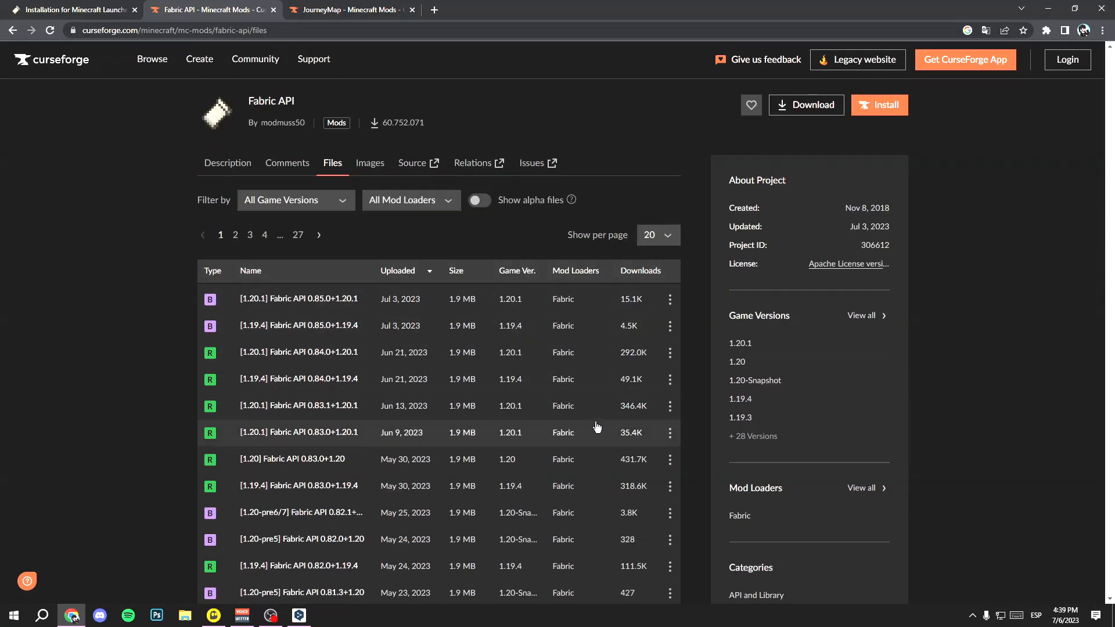
pyautogui.moveTo(554, 309)
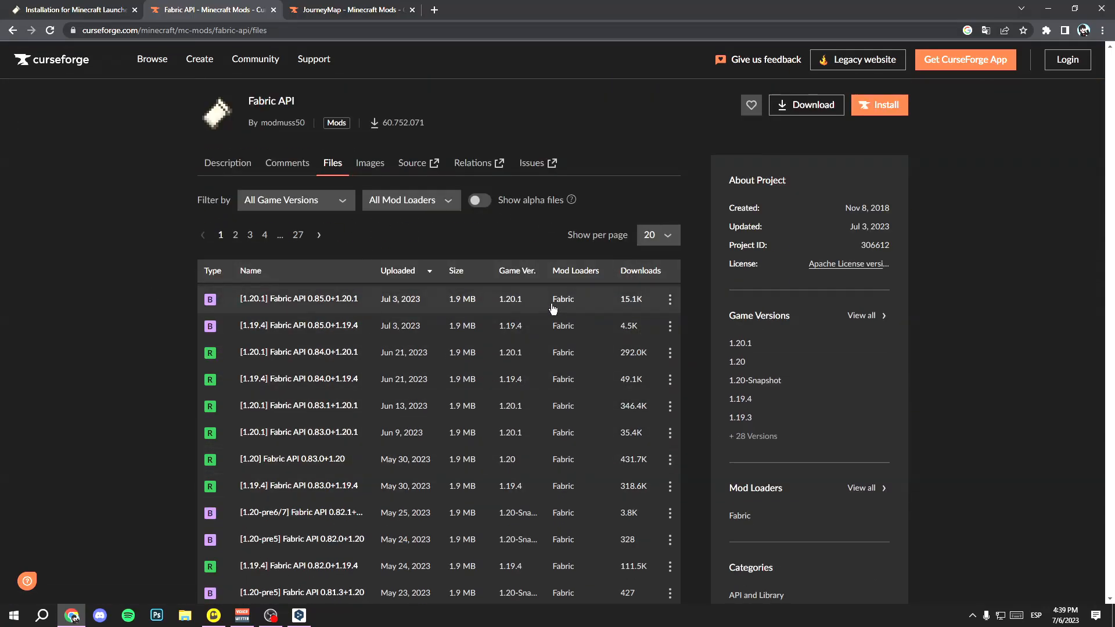
pyautogui.click(298, 298)
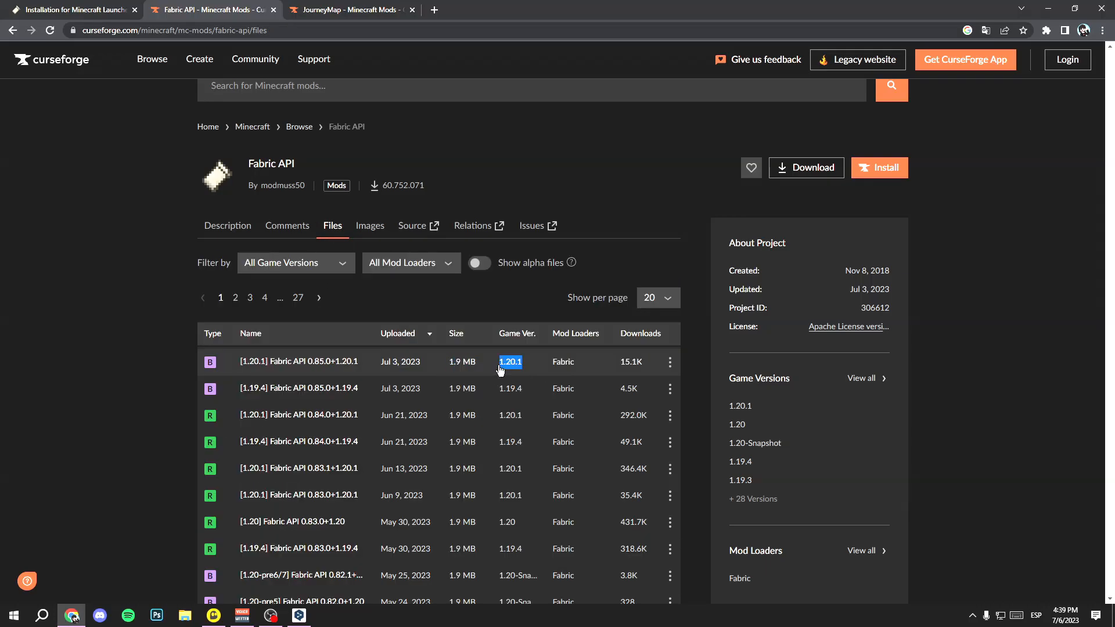
pyautogui.scroll(-3)
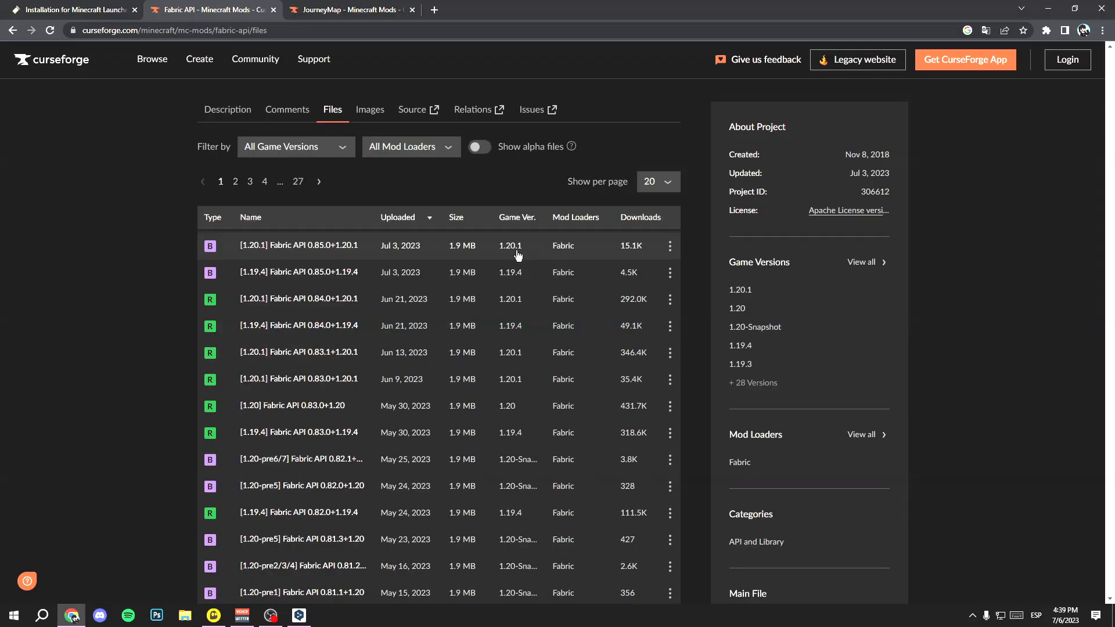
pyautogui.moveTo(562, 258)
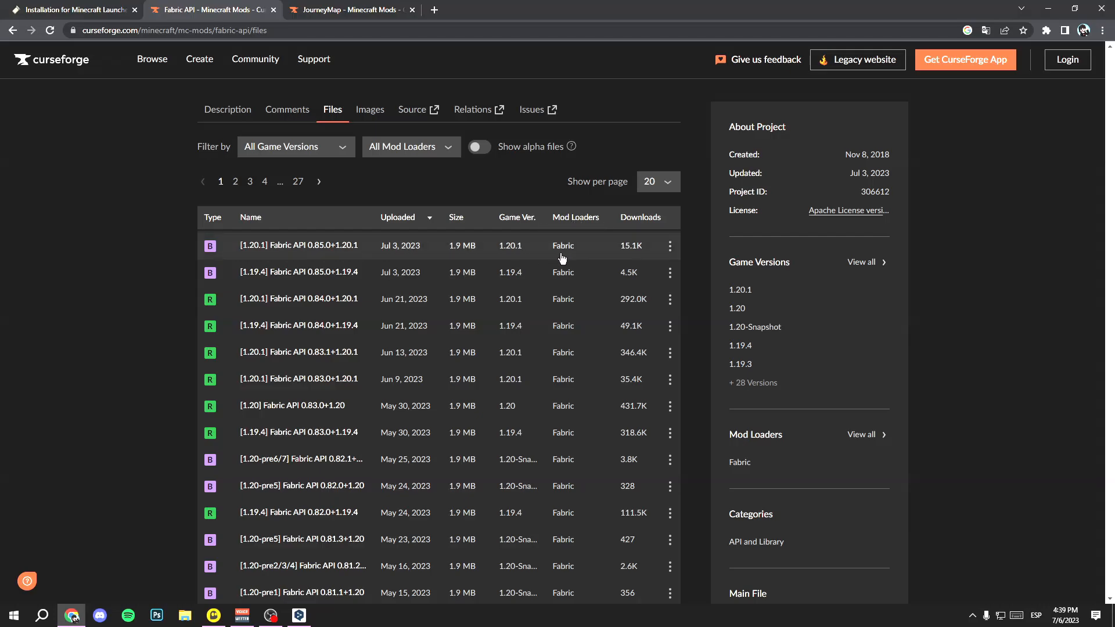
pyautogui.moveTo(570, 258)
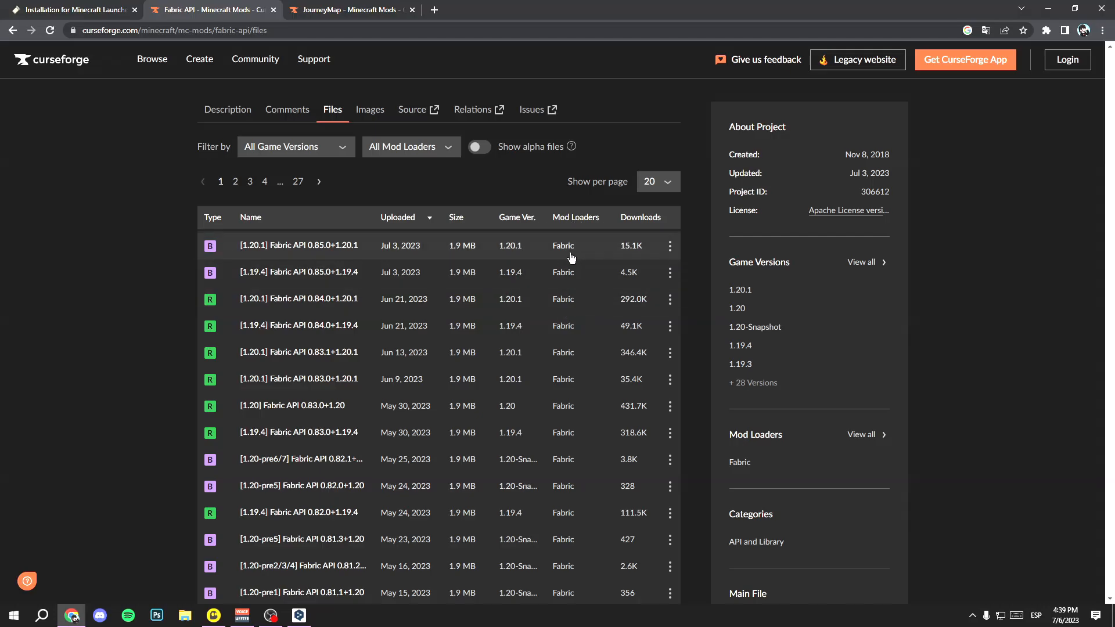
pyautogui.click(297, 245)
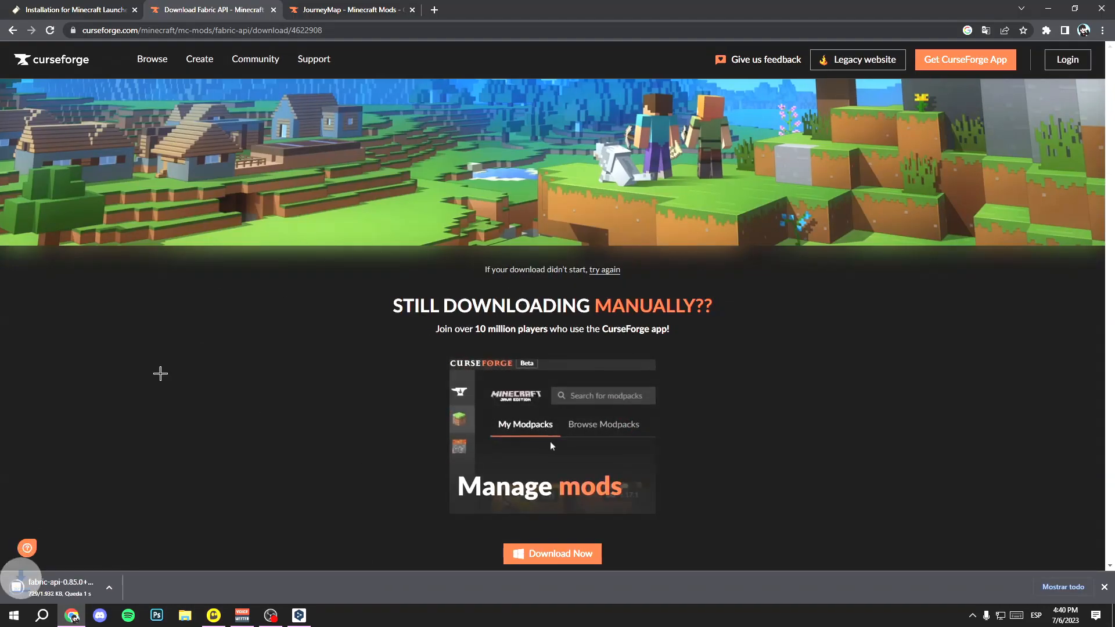
# Download journeymap-1.20.1-5.9.11-fabric from its CurseForge file details page.
pyautogui.click(348, 10)
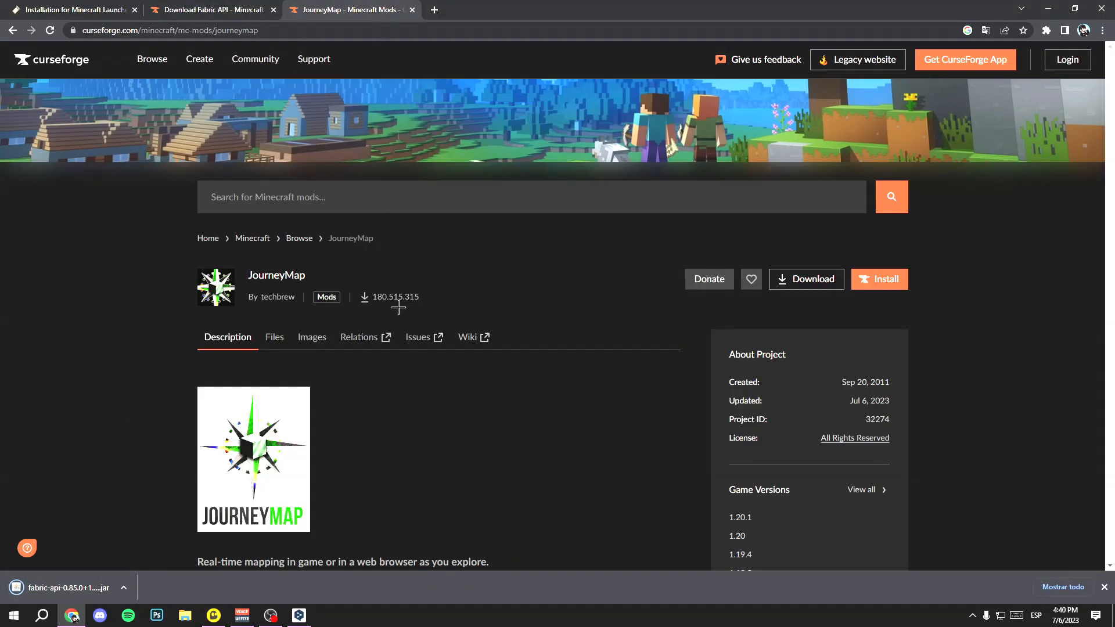
pyautogui.click(273, 336)
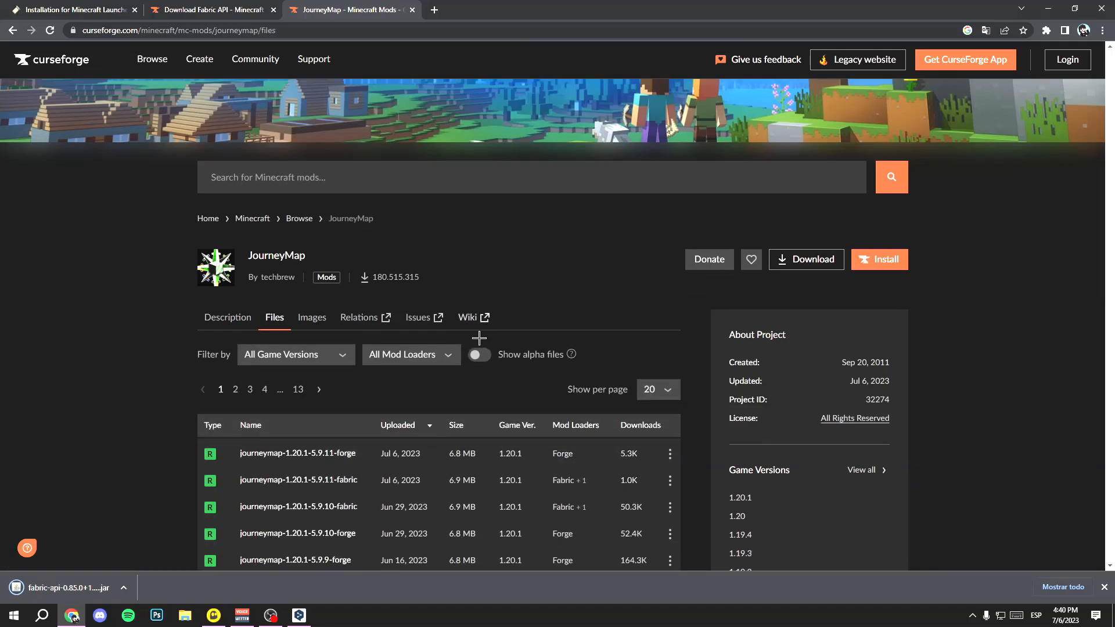
pyautogui.scroll(-3)
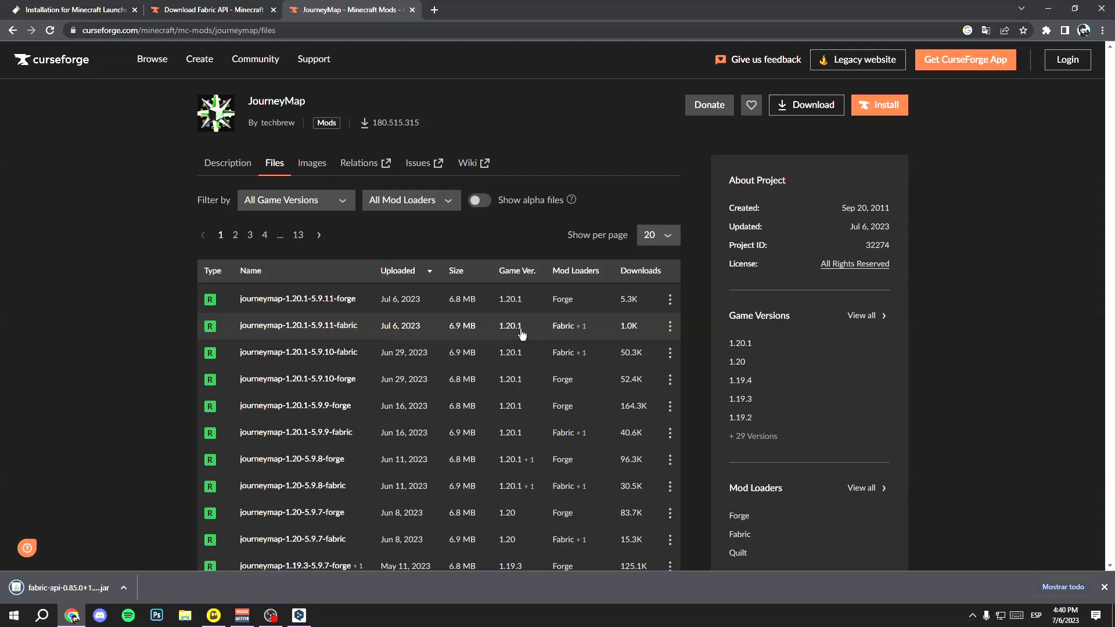
pyautogui.moveTo(574, 339)
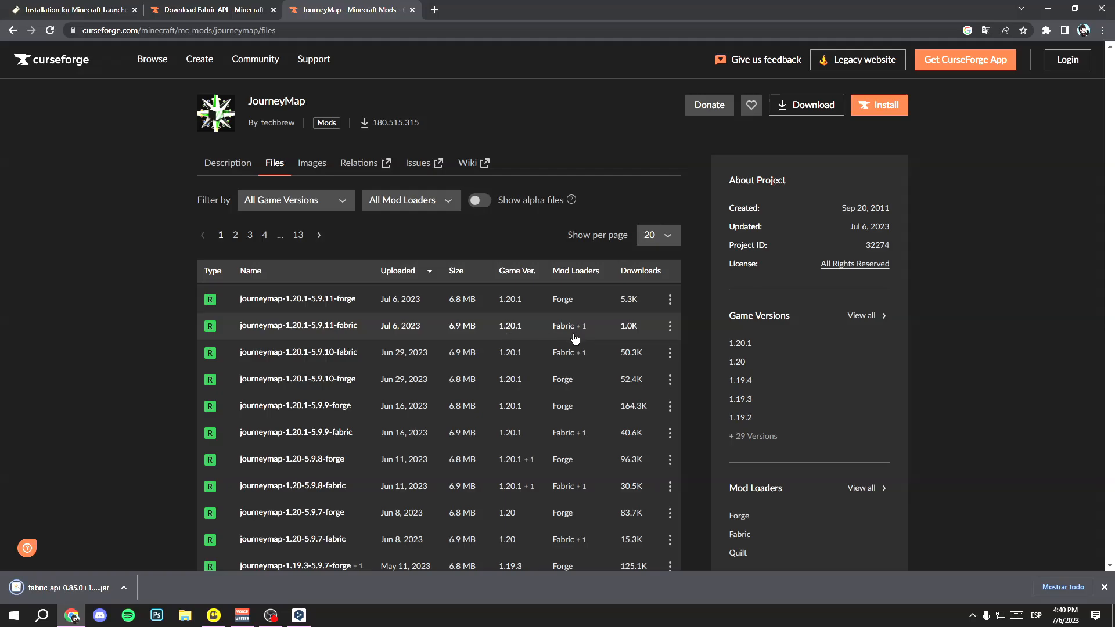
pyautogui.click(298, 325)
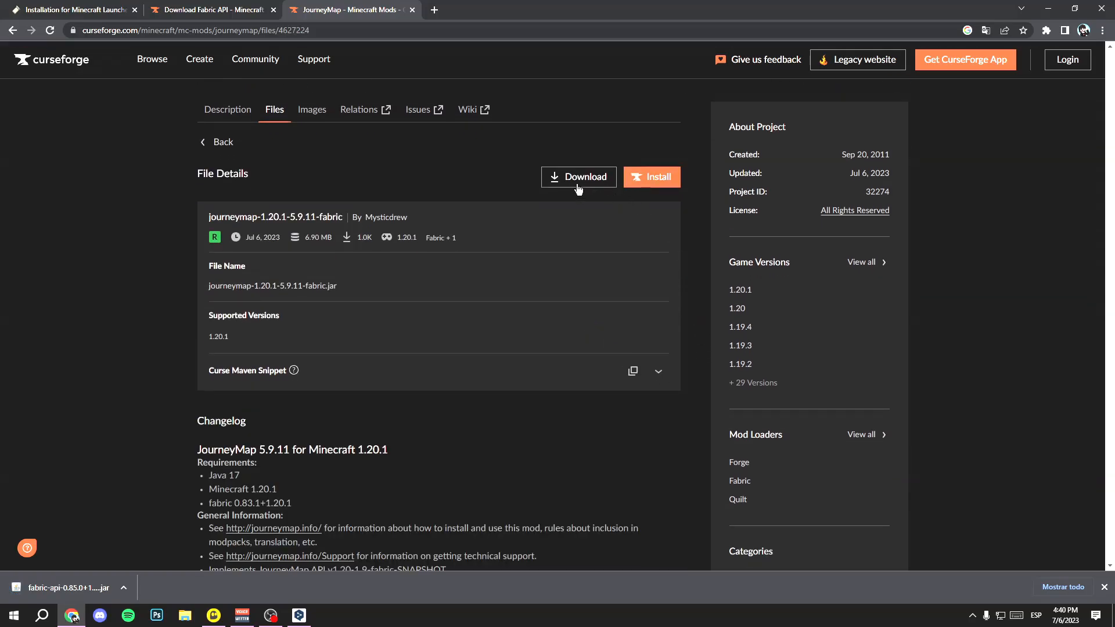
pyautogui.click(579, 176)
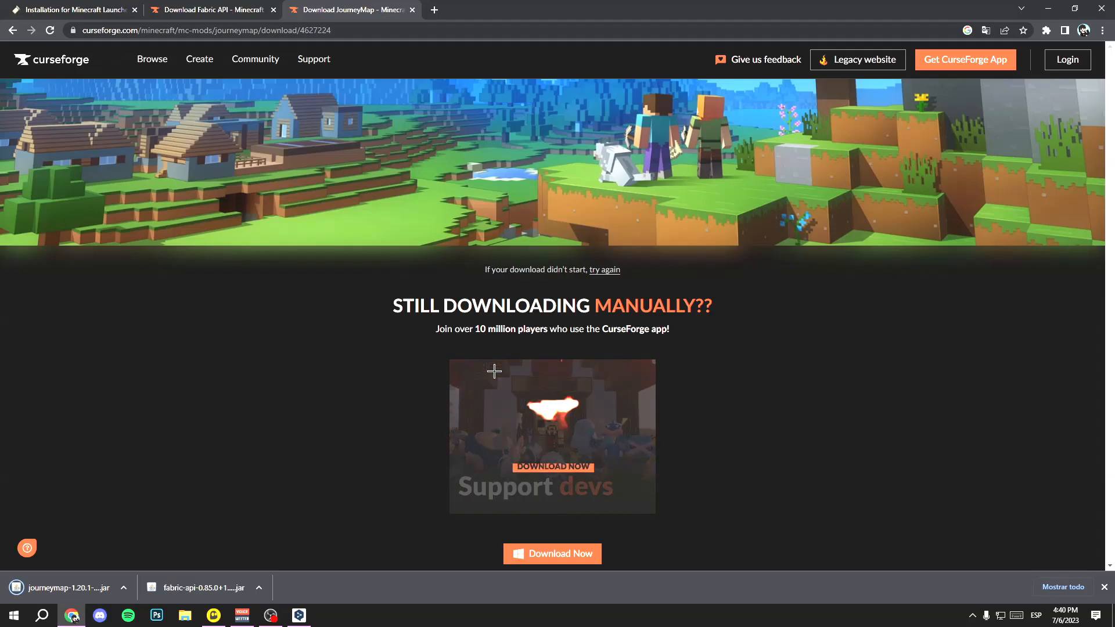
# Open %appdata%\.minecraft\mods and delete the old OptiFine preview jar.
pyautogui.press('Win+r')
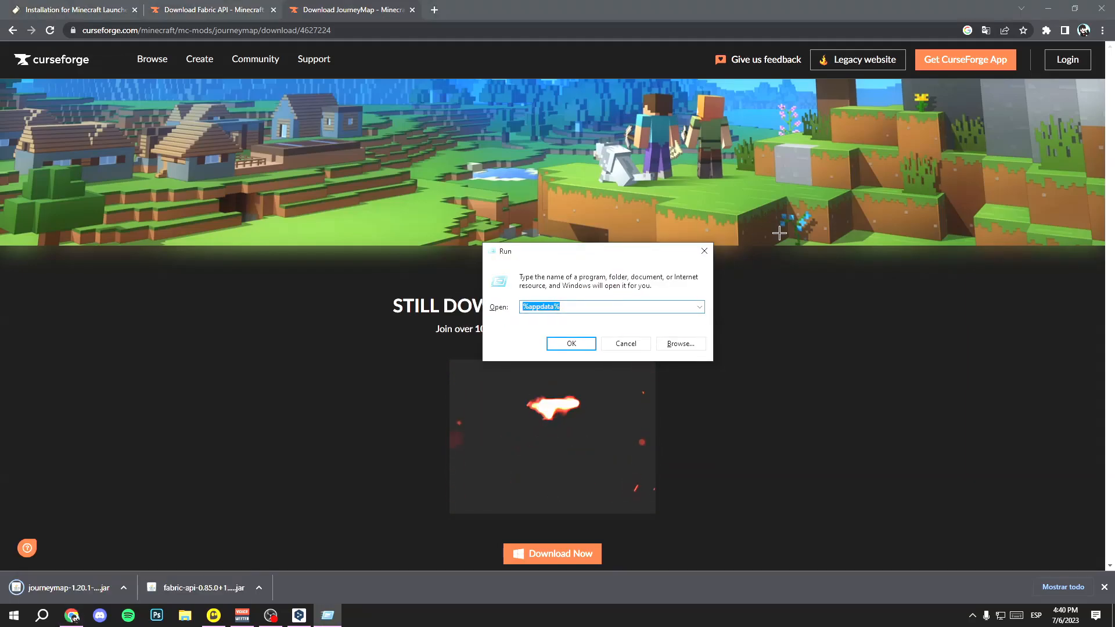
pyautogui.write('%ap')
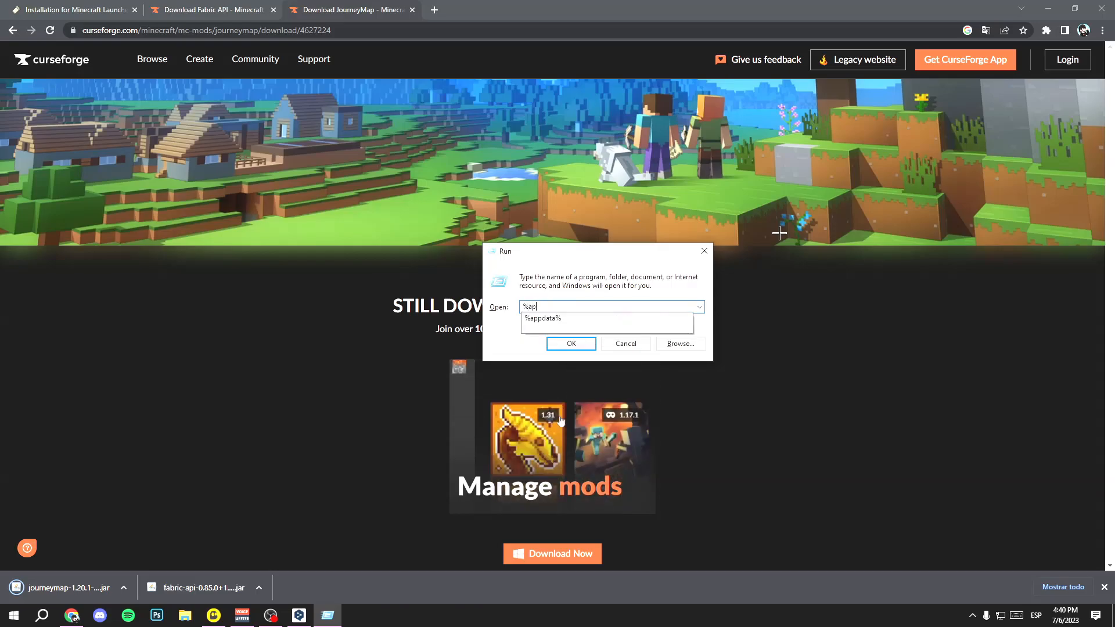
pyautogui.click(570, 344)
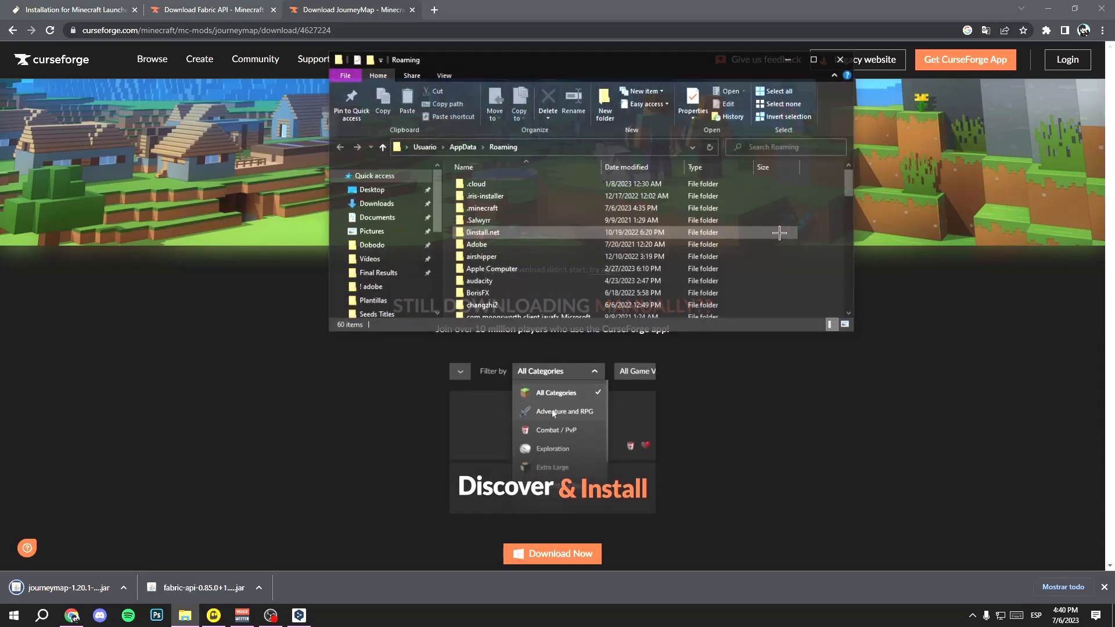
pyautogui.doubleClick(482, 208)
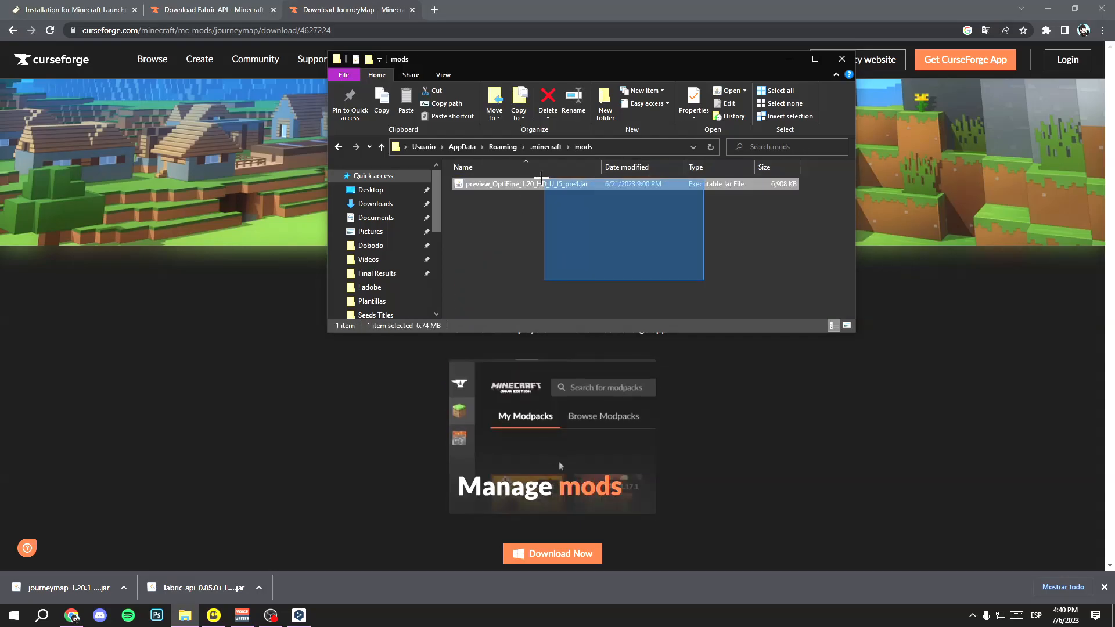
pyautogui.click(547, 100)
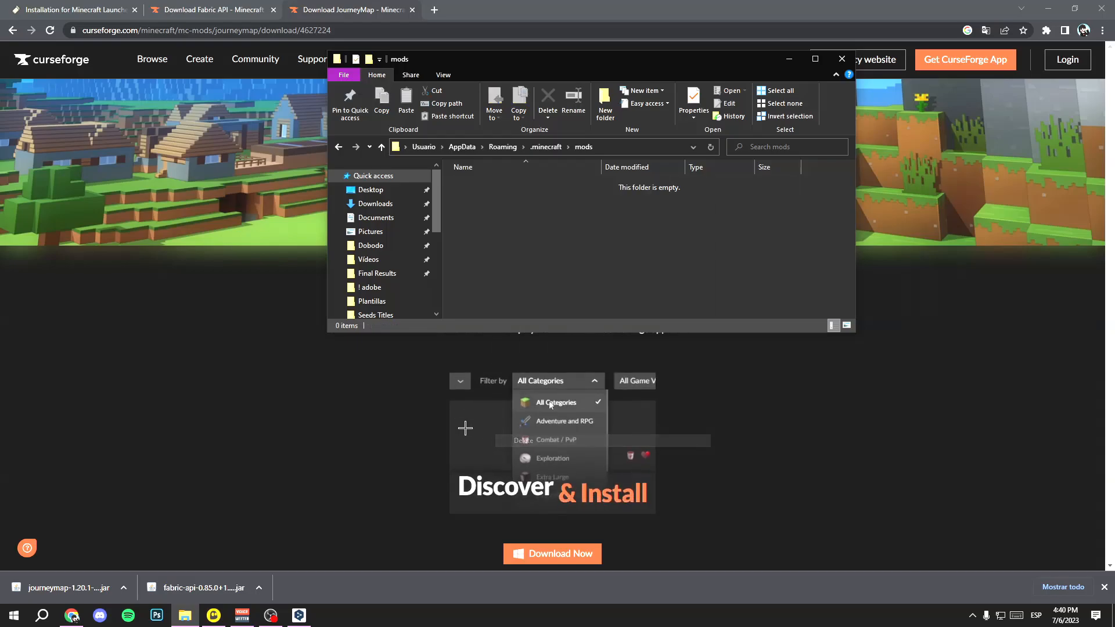
pyautogui.scroll(-3)
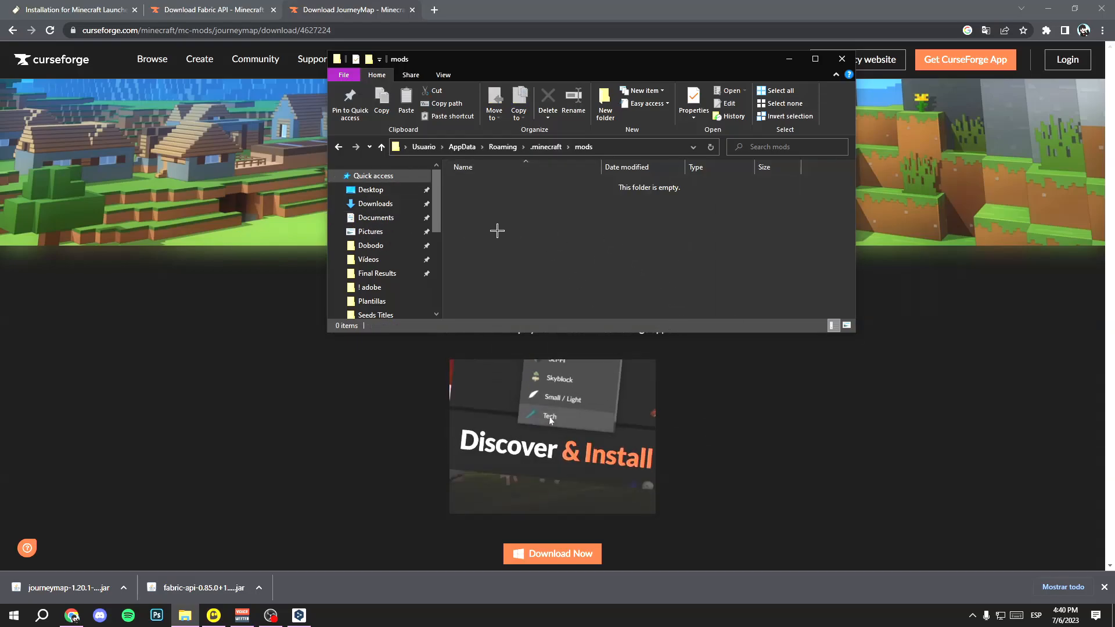
# Move the Fabric API and JourneyMap jars from Downloads into the mods folder.
pyautogui.rightClick(374, 203)
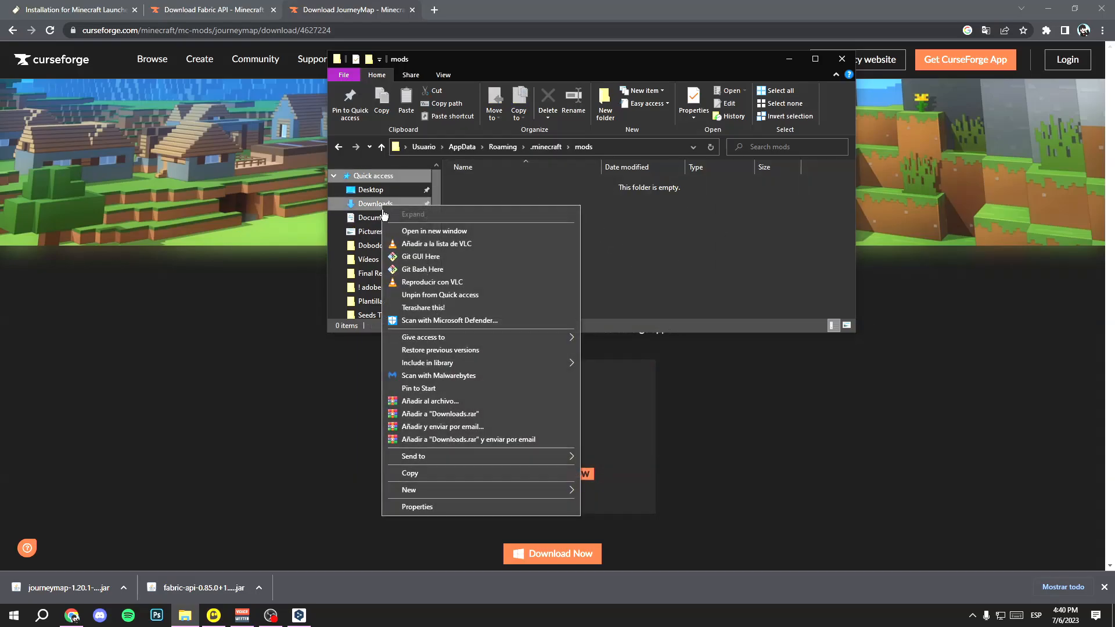
pyautogui.click(433, 231)
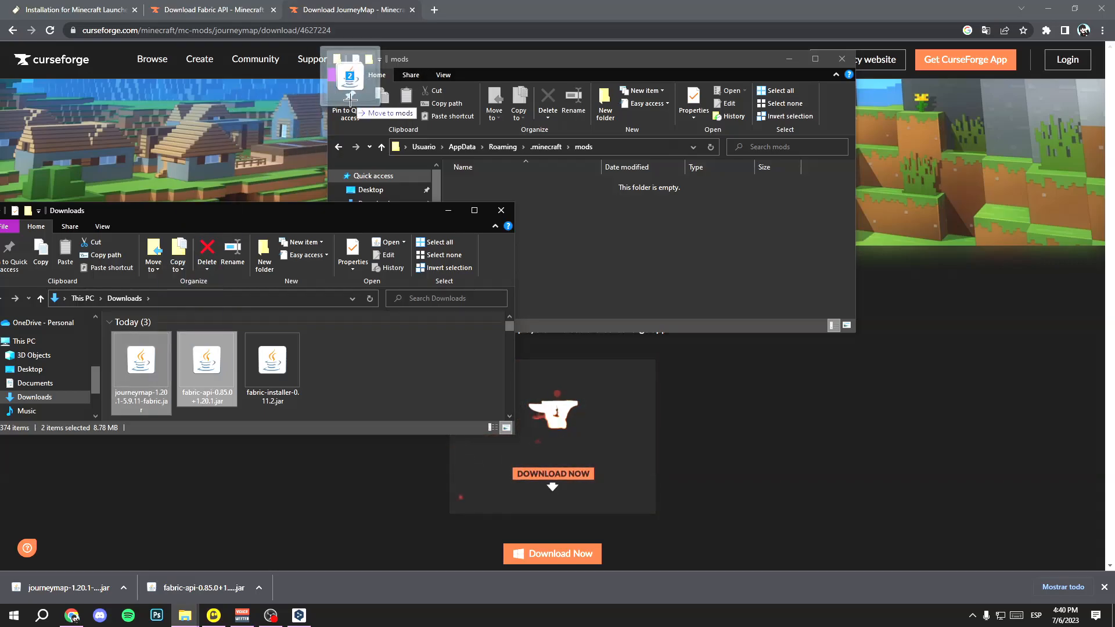
pyautogui.click(390, 112)
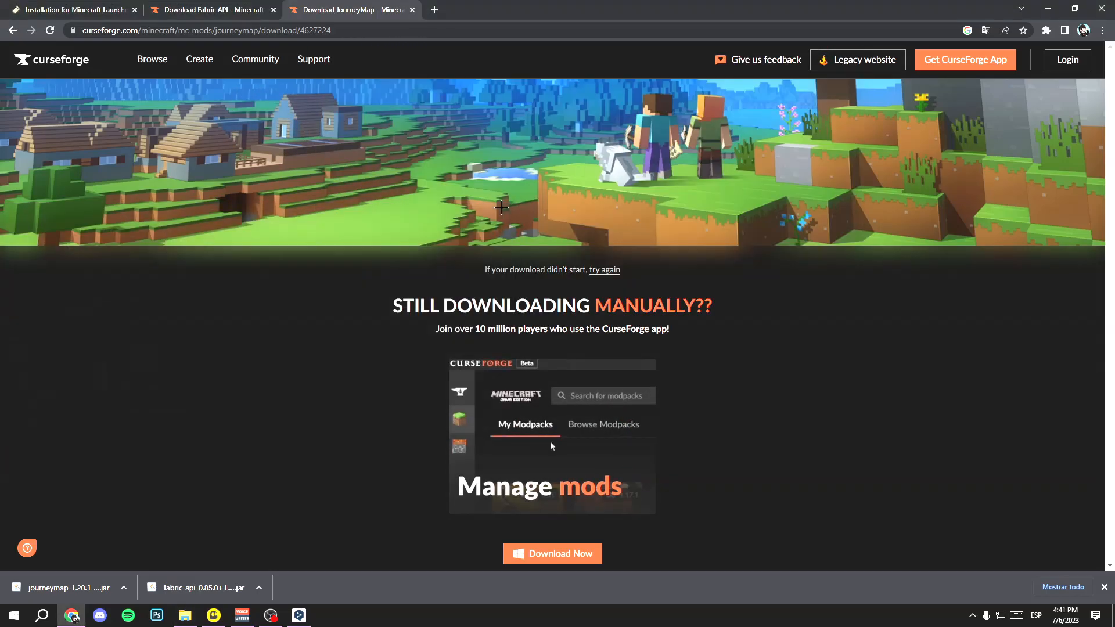
# Launch Minecraft with the fabric-loader-1.20.1 installation.
pyautogui.click(326, 615)
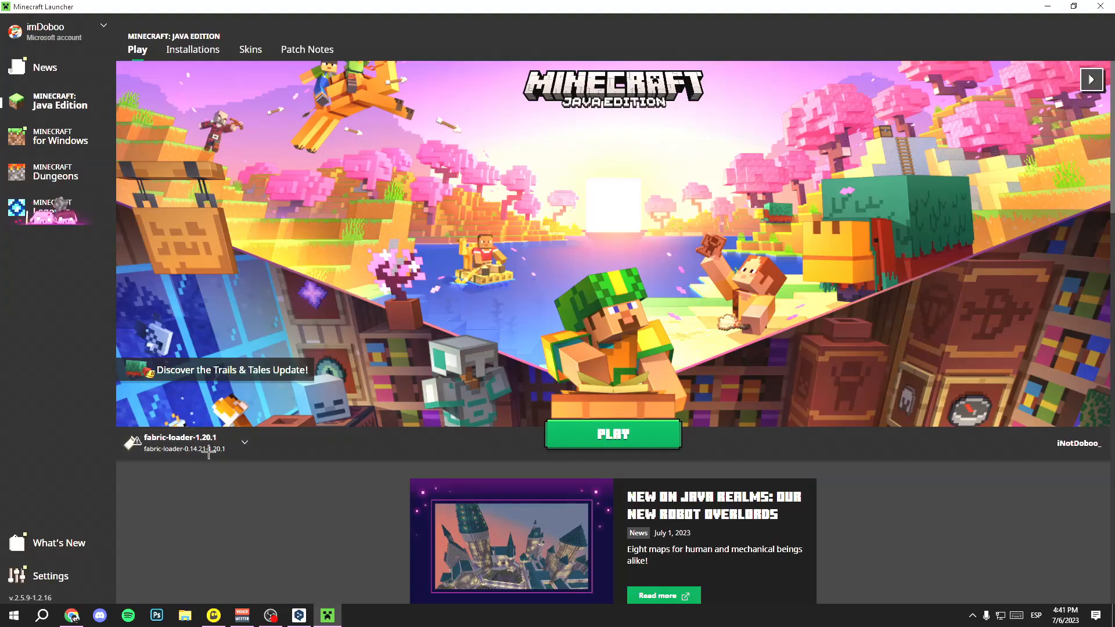
pyautogui.click(245, 443)
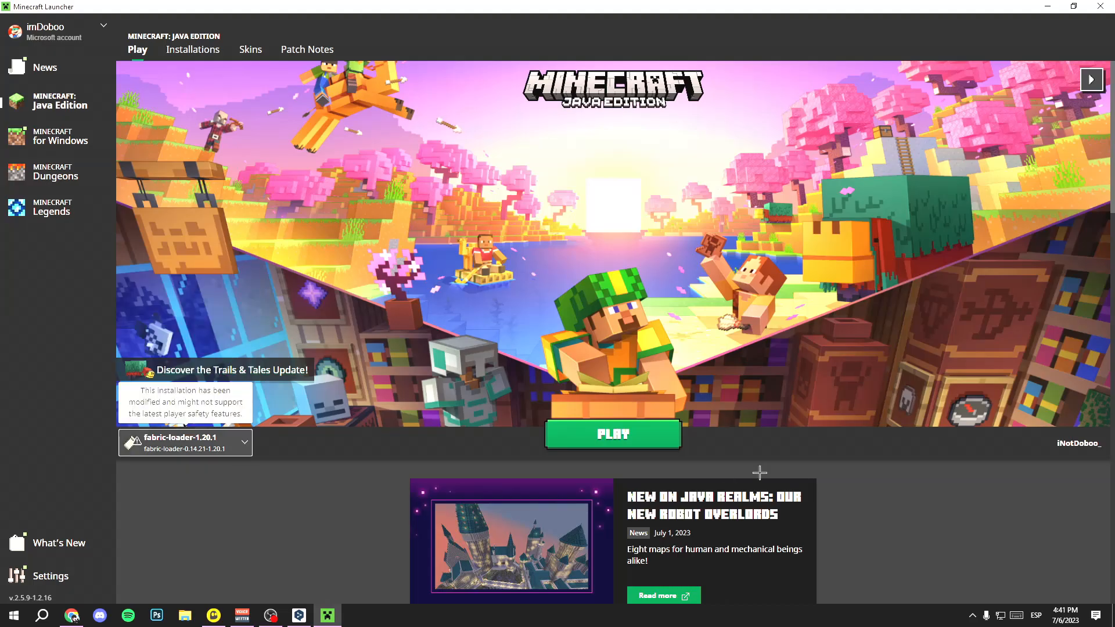
pyautogui.click(612, 434)
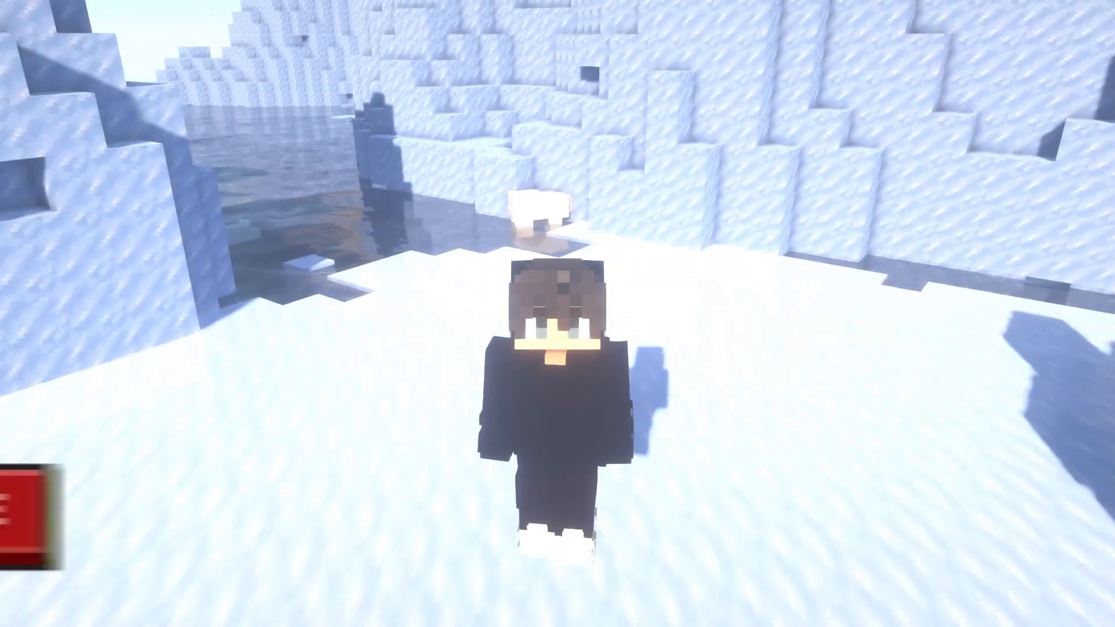